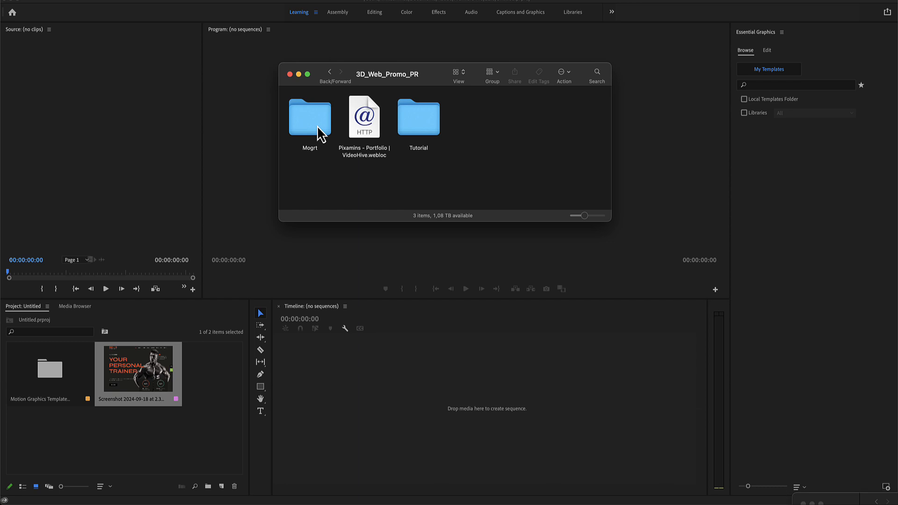
Step: Navigate from the Mogrt folder into the 4K folder listing the .mogrt templates
double_click(310, 117)
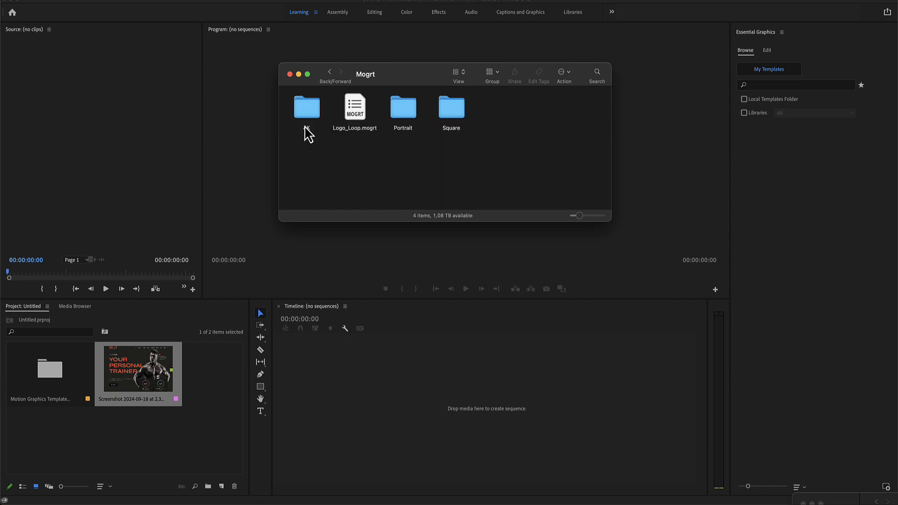
mouse_move(374, 117)
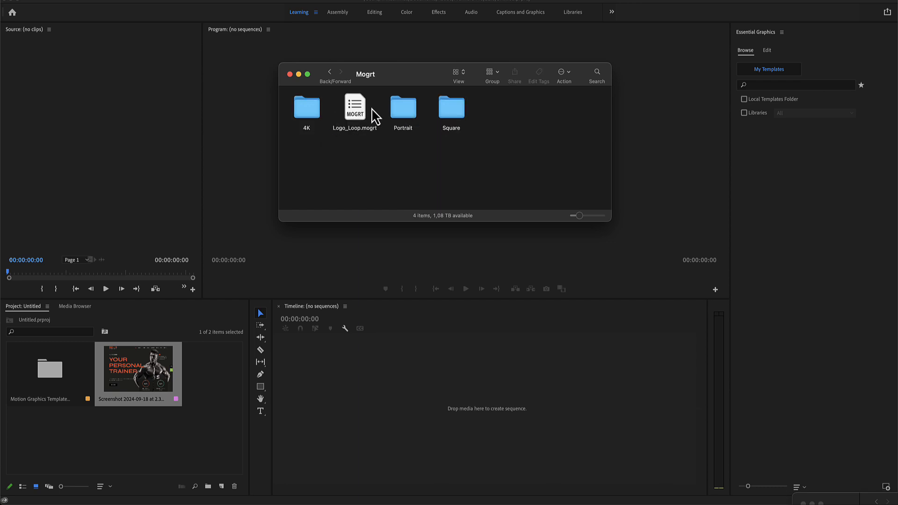
mouse_move(294, 125)
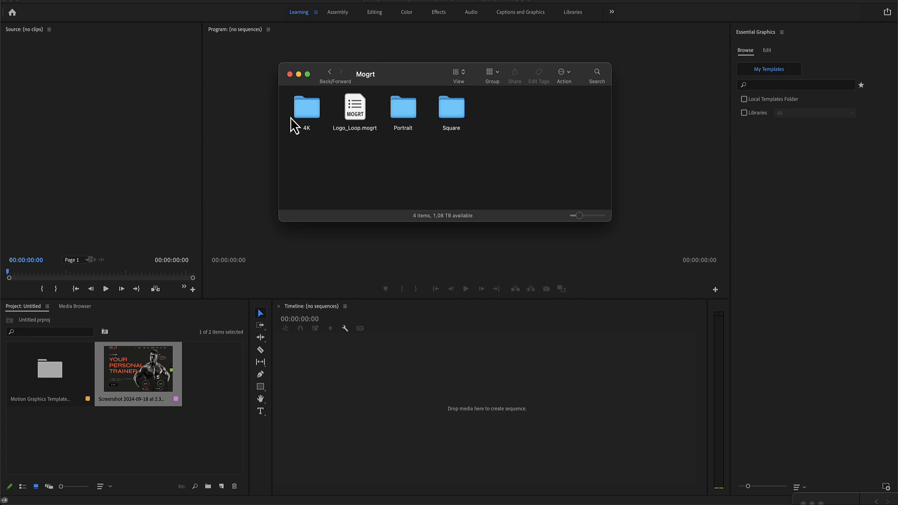
mouse_move(298, 127)
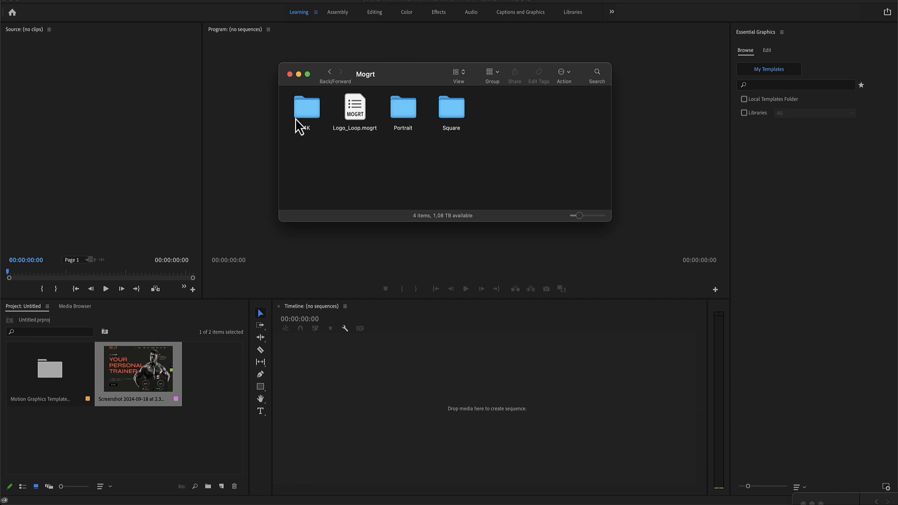
left_click(307, 106)
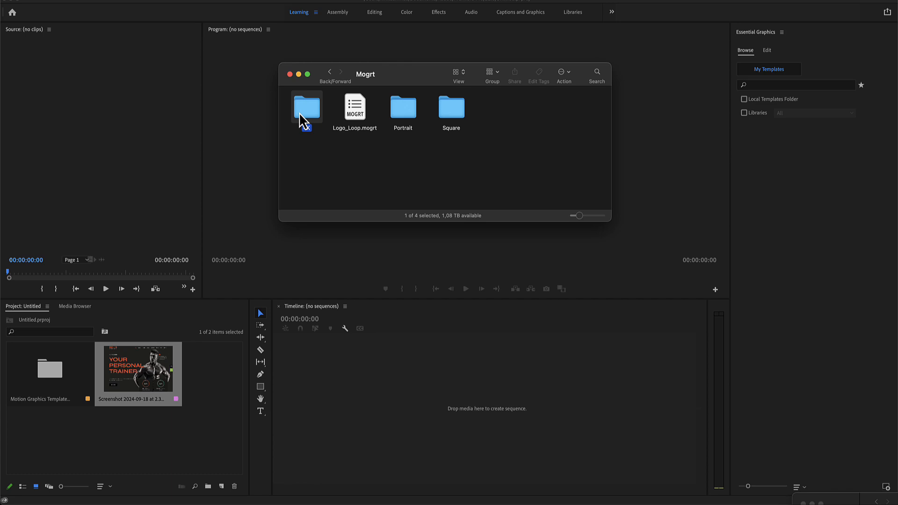
double_click(306, 105)
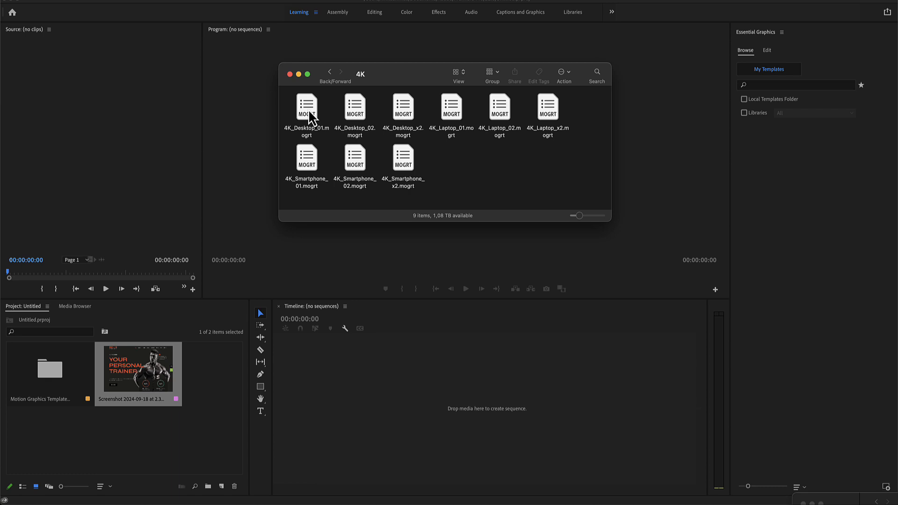
mouse_move(307, 120)
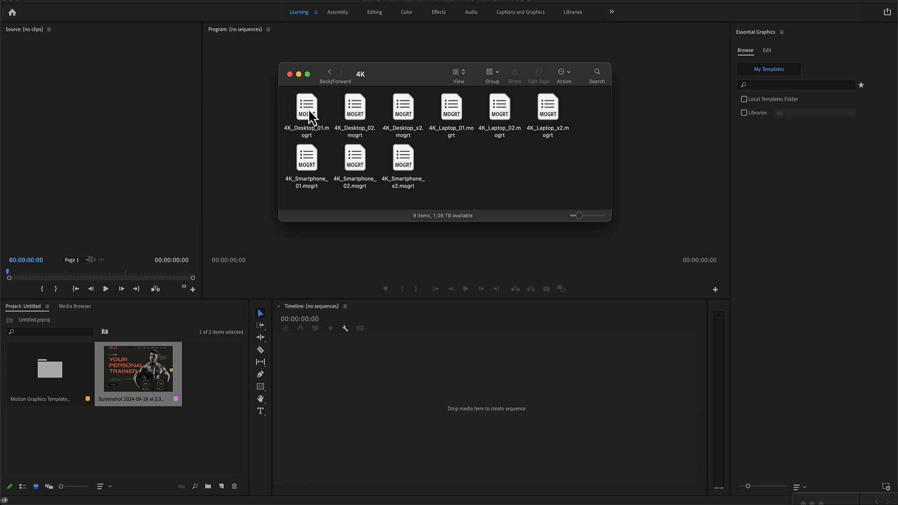
Step: Import 4K_Desktop_01.mogrt and create a new sequence holding it as a clip
left_click_drag(307, 108, 807, 183)
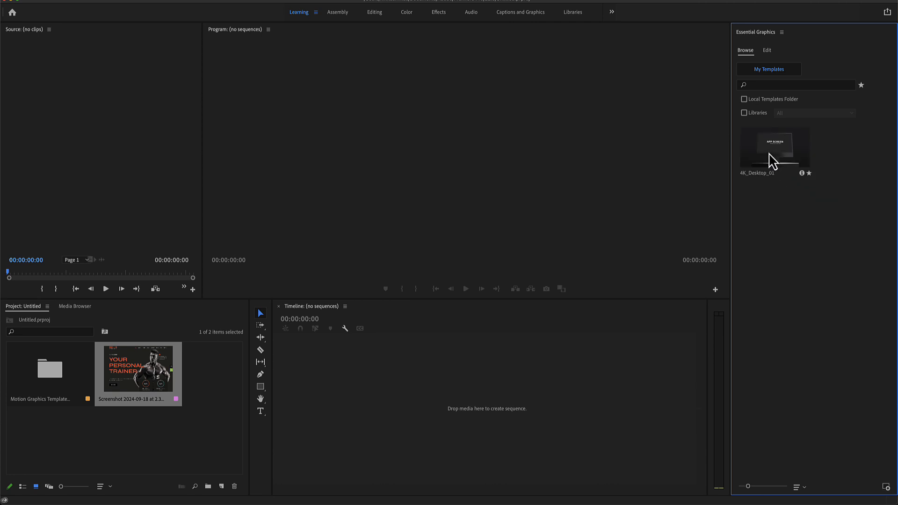
mouse_move(774, 160)
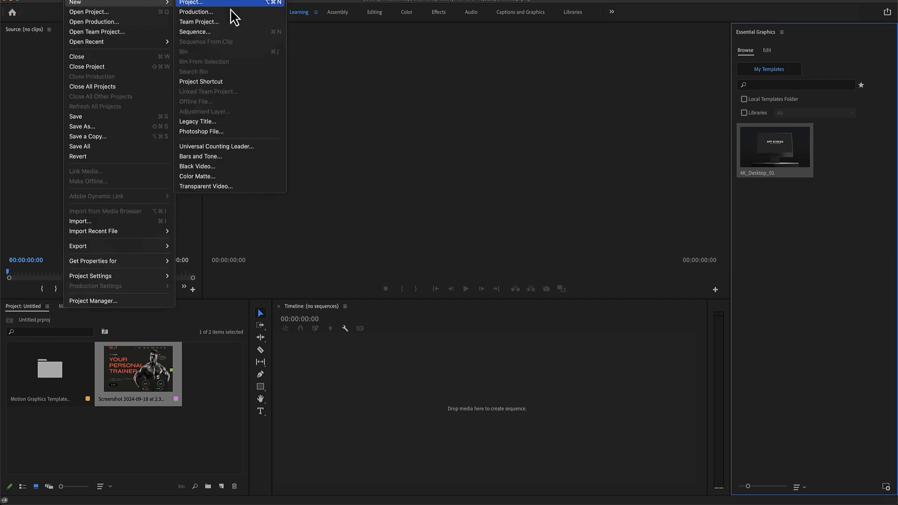
left_click(195, 32)
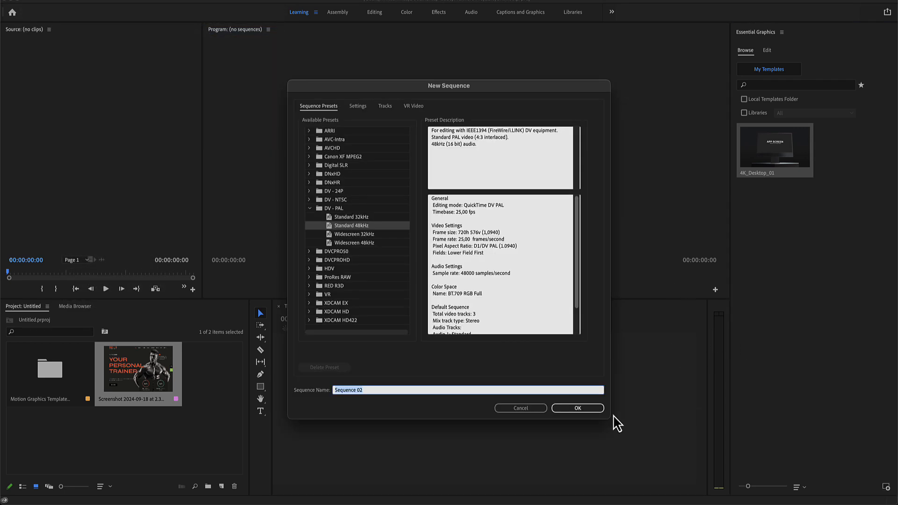
left_click(577, 408)
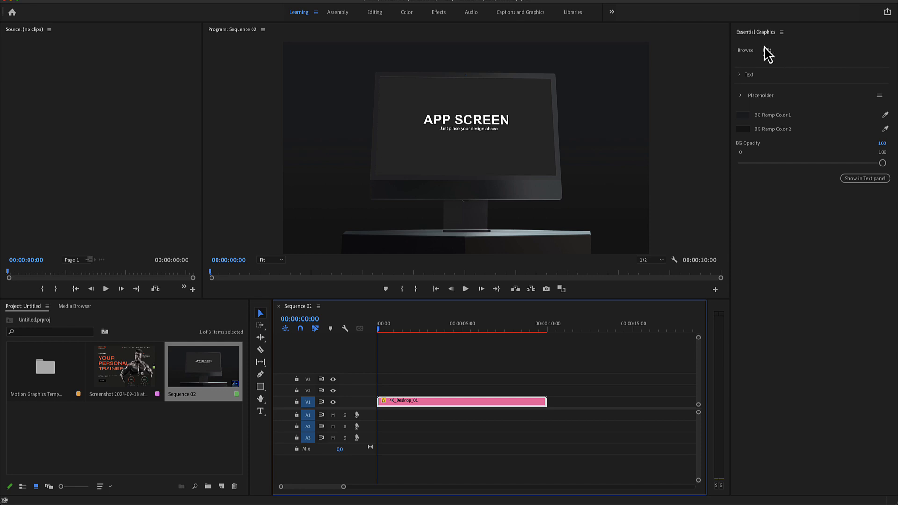
Step: Replace the desktop clip's headline with 'Pixamins' in the Essential Graphics text settings
left_click(762, 50)
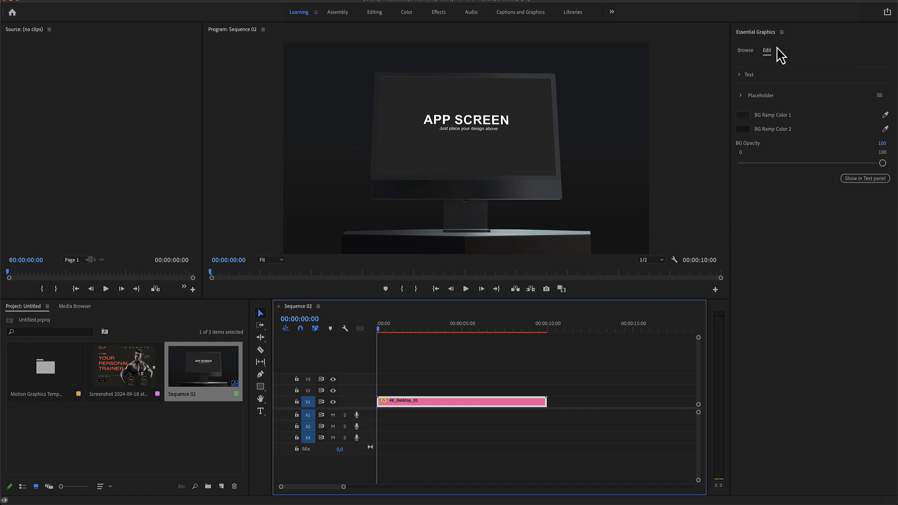
left_click(741, 75)
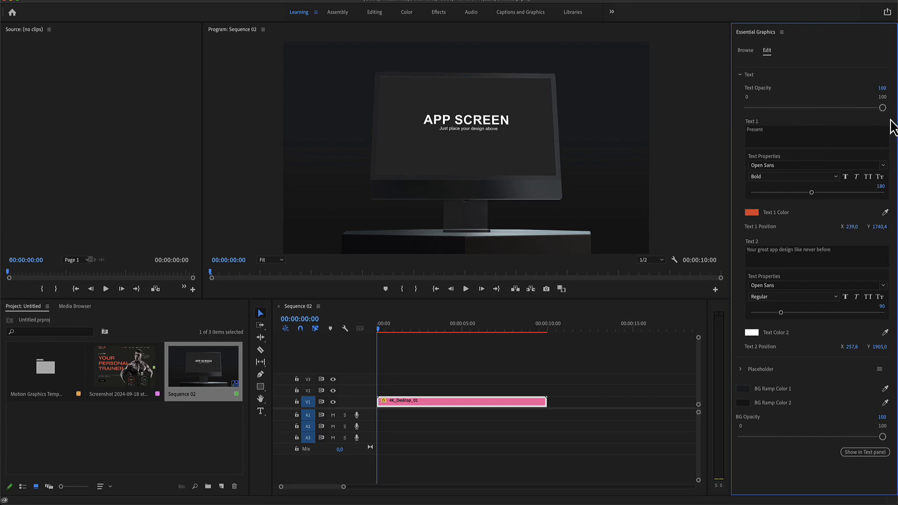
left_click(480, 329)
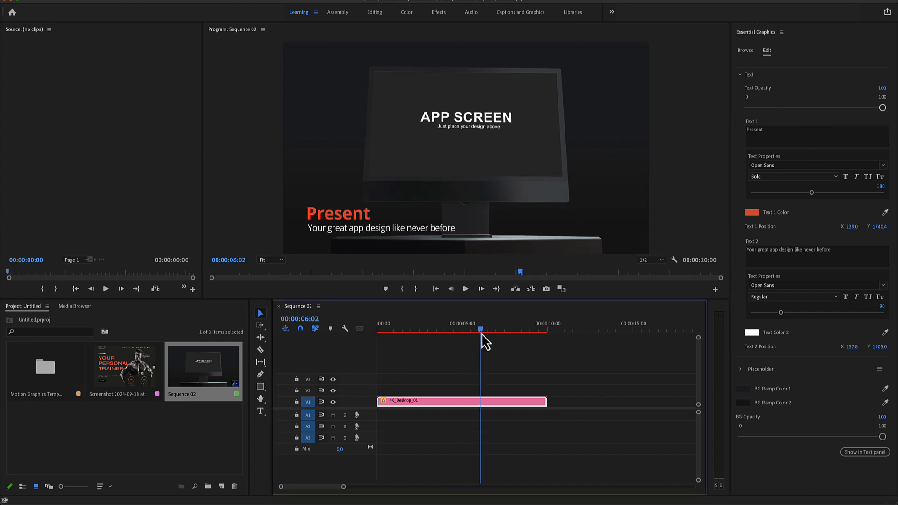
double_click(755, 129)
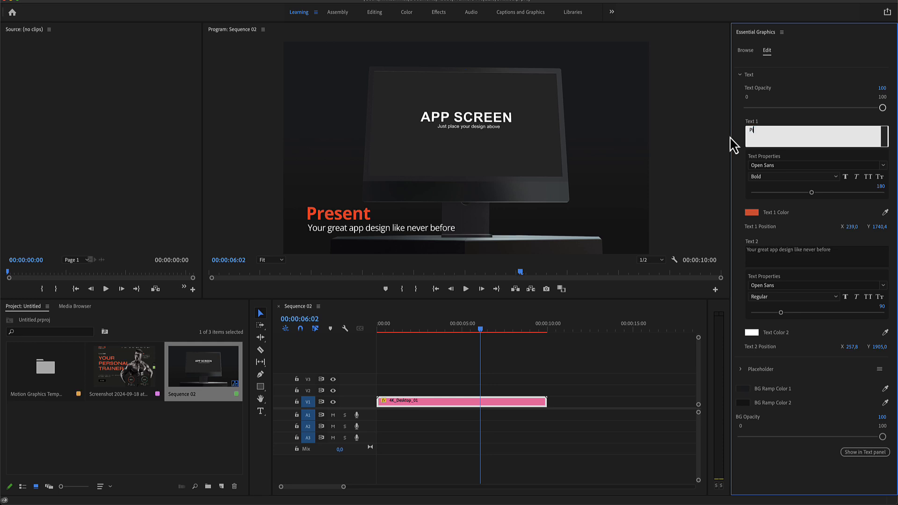
type("ixamins")
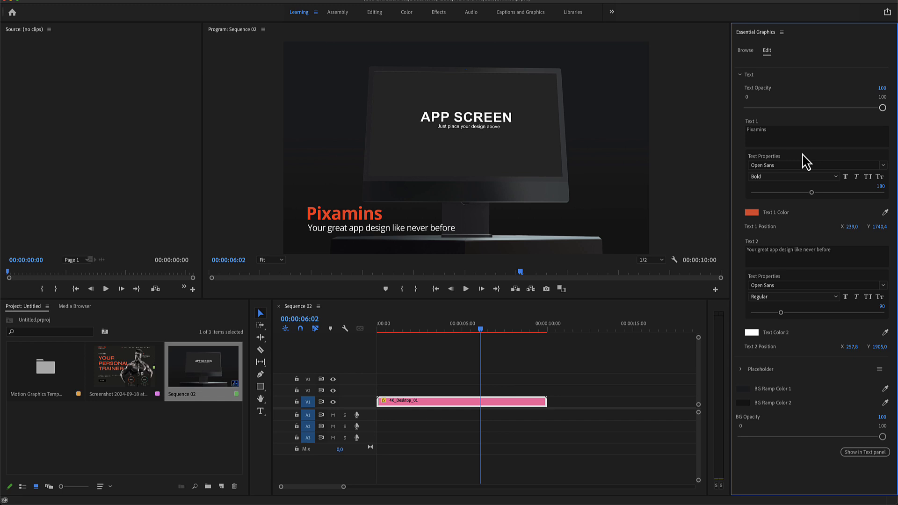
left_click(748, 212)
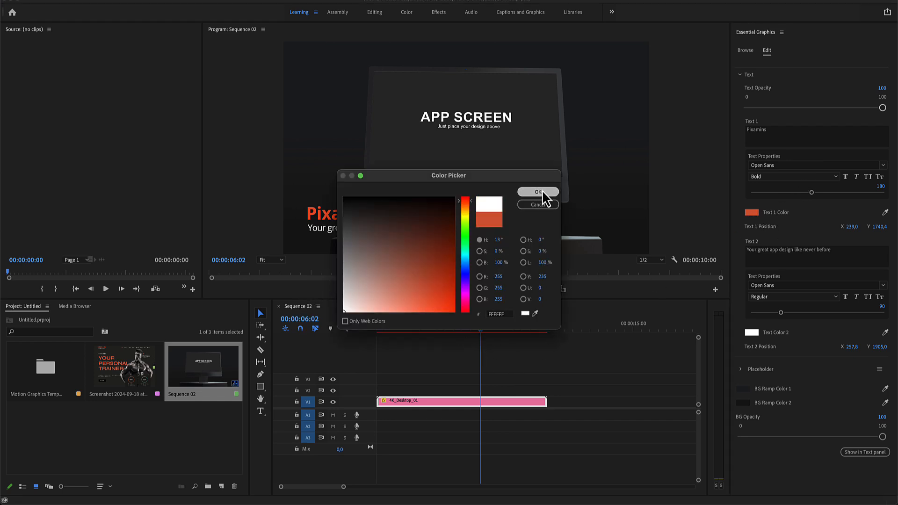
Step: Make the Pixamins title white and the tagline red (FF0000)
left_click(538, 192)
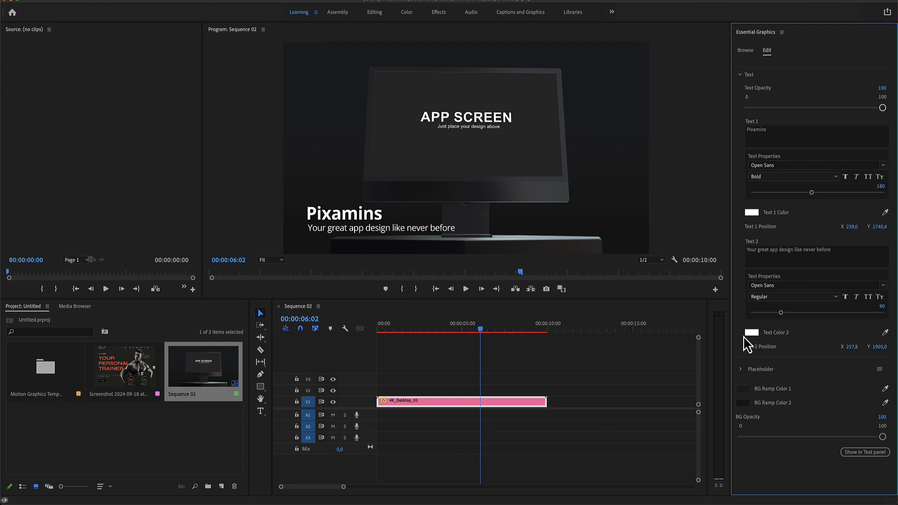
left_click(752, 333)
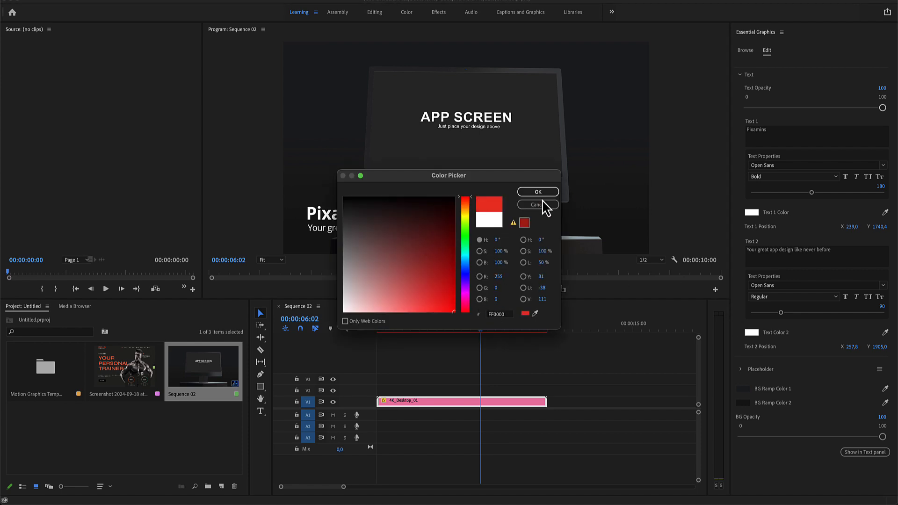
left_click(538, 191)
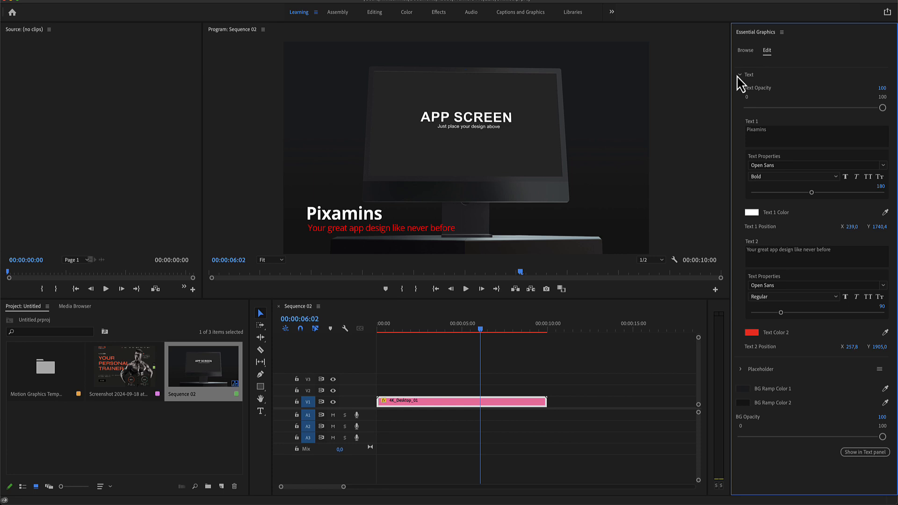
left_click(741, 75)
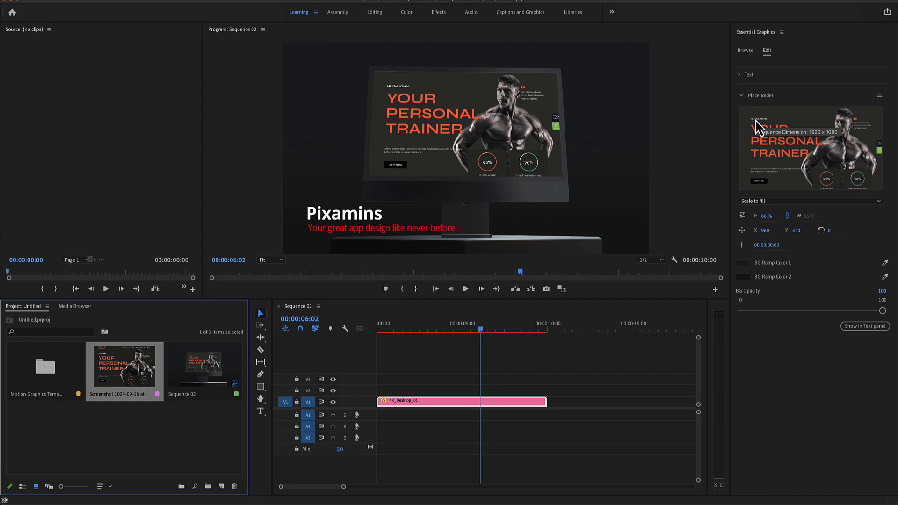
Step: Assign the trainer screenshot to the placeholder and set the background ramp colours to blue
left_click(741, 96)
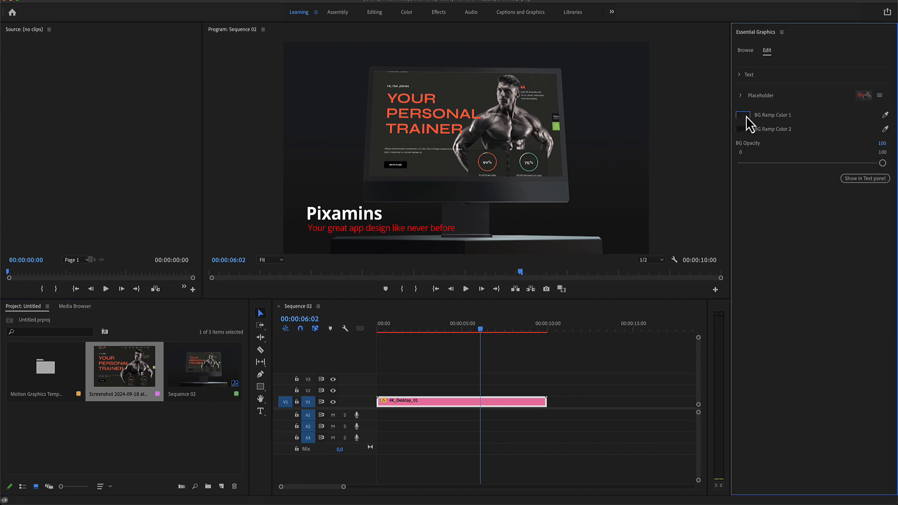
left_click(741, 114)
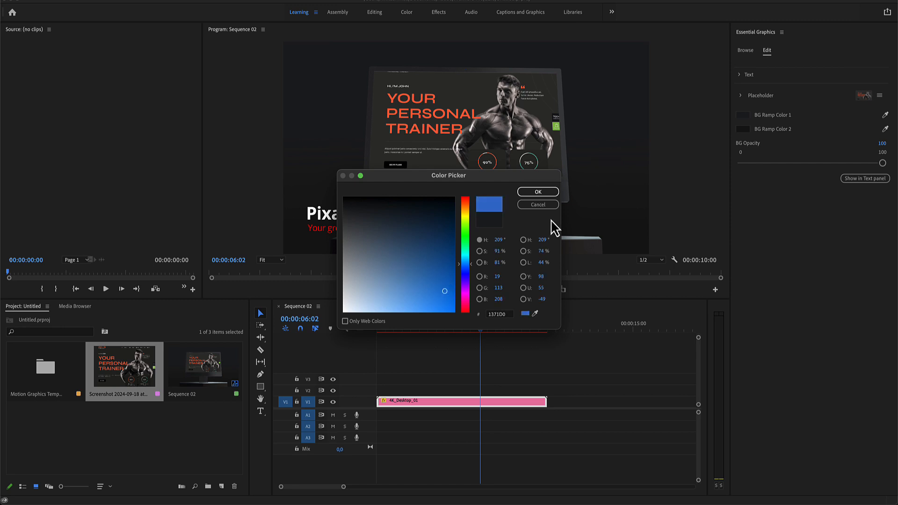
left_click(538, 191)
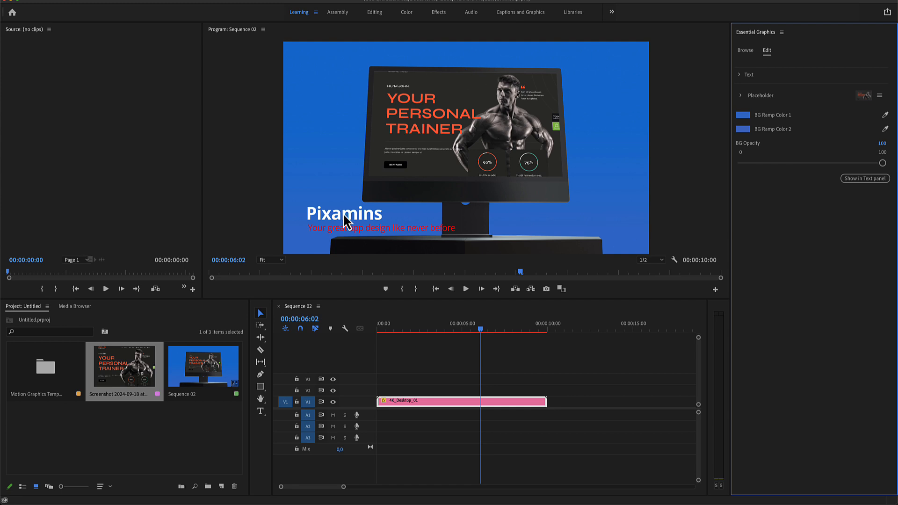
mouse_move(892, 163)
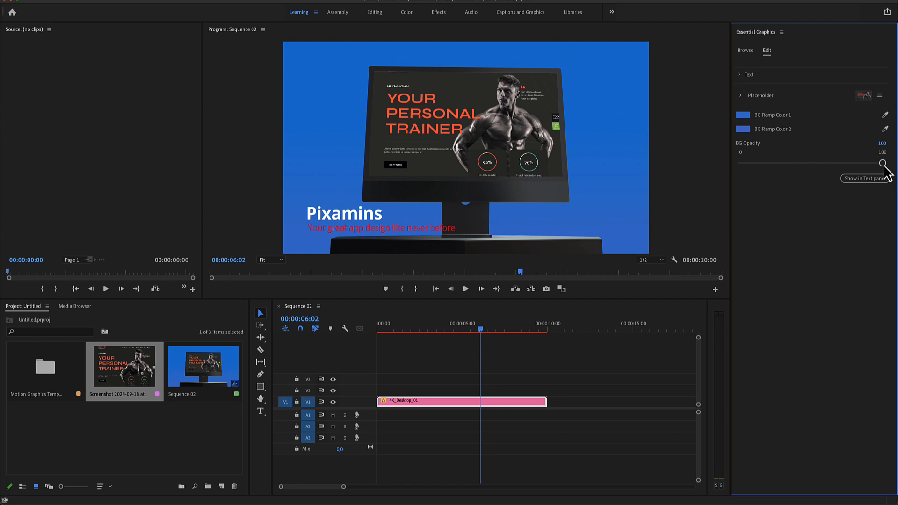
Step: Set BG Opacity to 0 and place 4K_Laptop_01 after the desktop clip on V1
left_click_drag(882, 152, 741, 153)
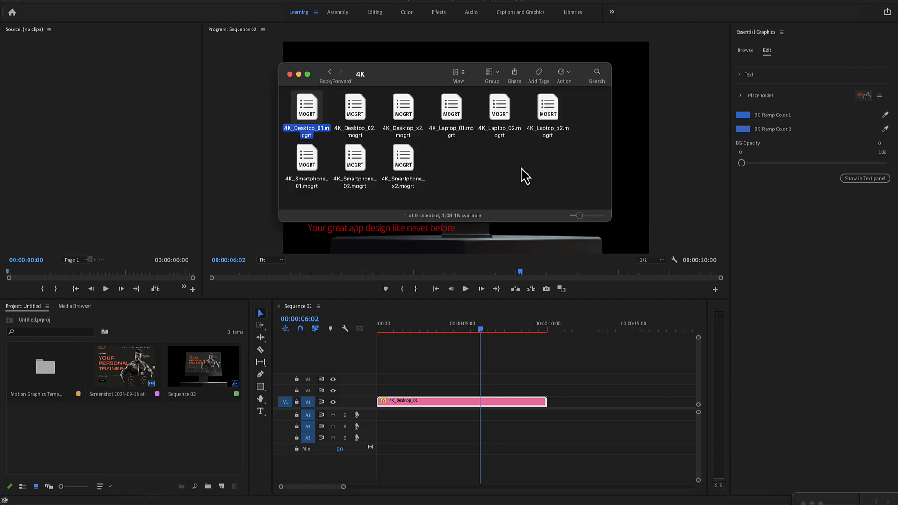
mouse_move(445, 122)
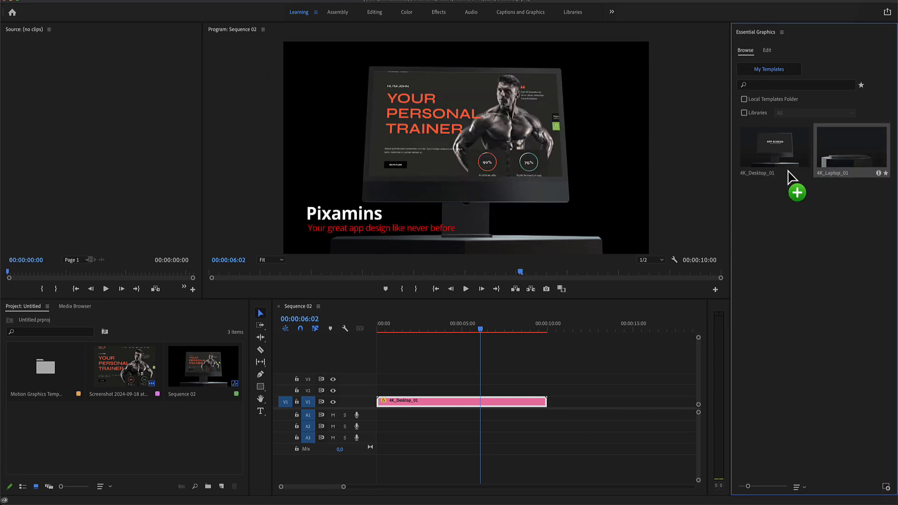
left_click_drag(851, 148, 627, 402)
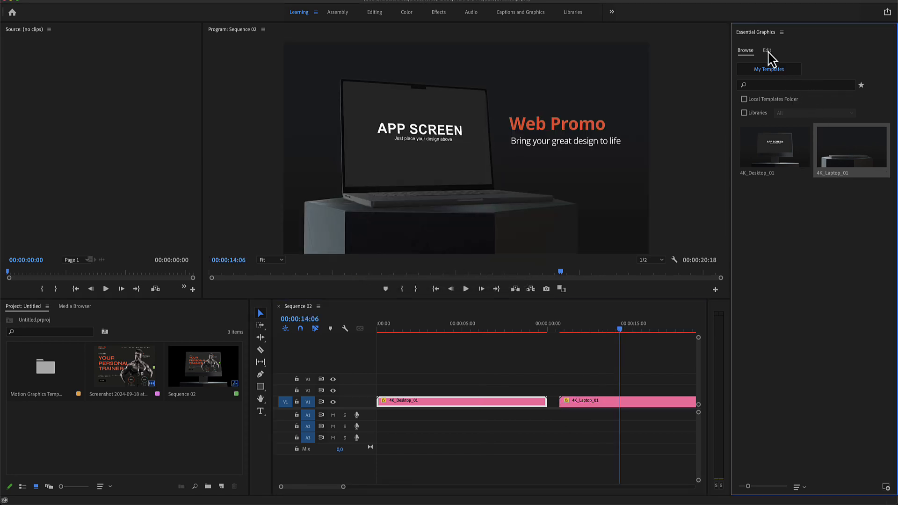
Step: Keep the Web Promo title and assign the Your Personal Trainer screenshot to the laptop placeholder
left_click(769, 48)
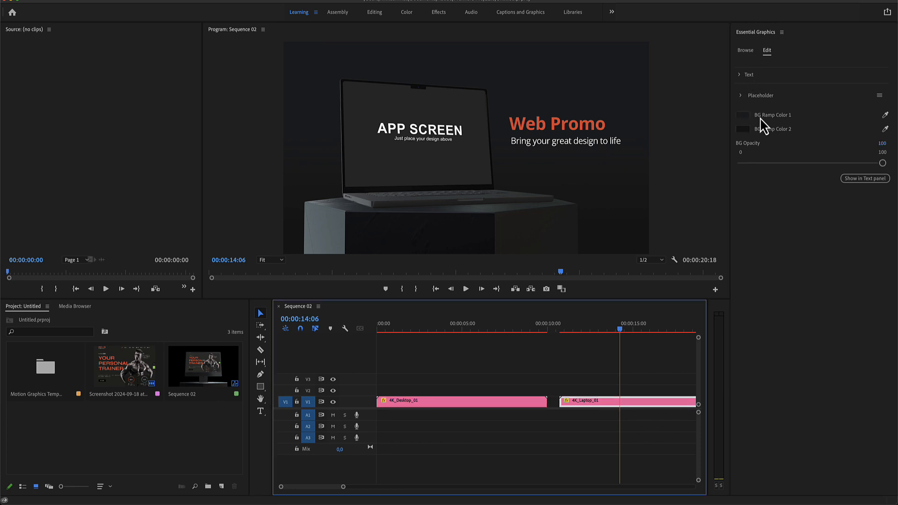
left_click(740, 74)
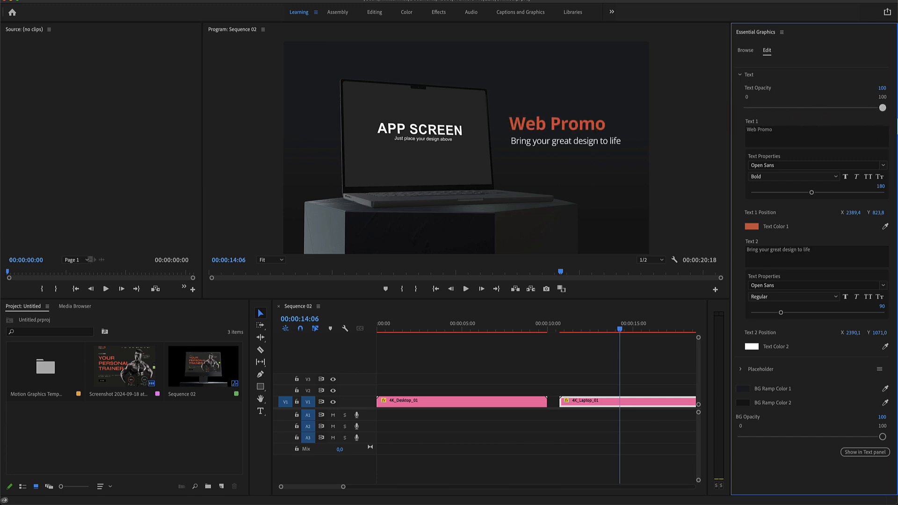
double_click(760, 129)
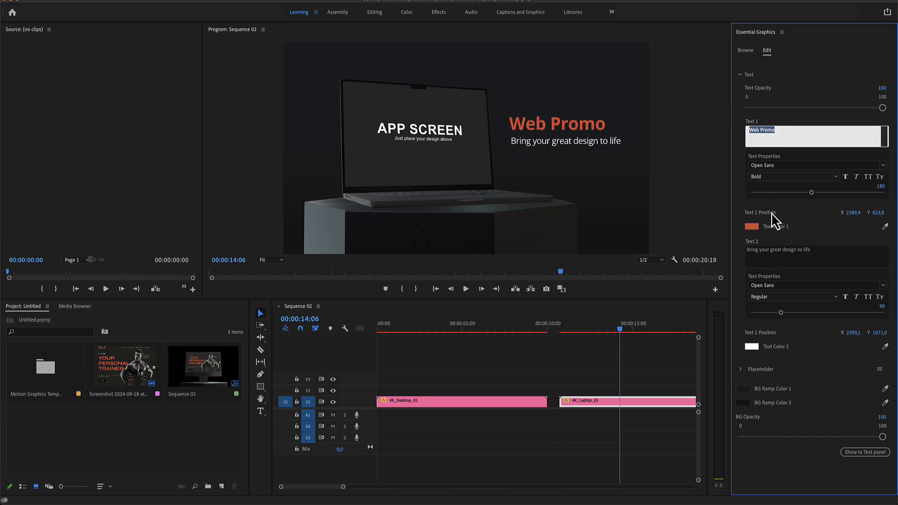
left_click(741, 74)
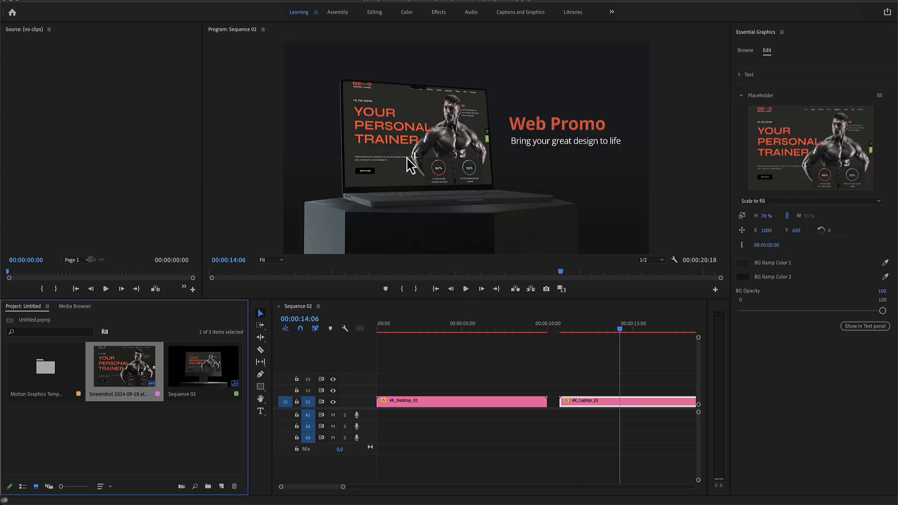
left_click(741, 95)
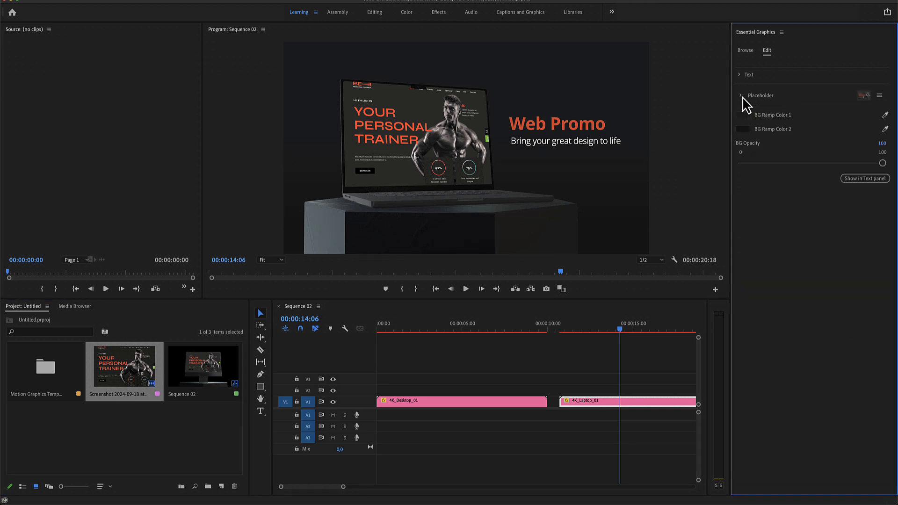